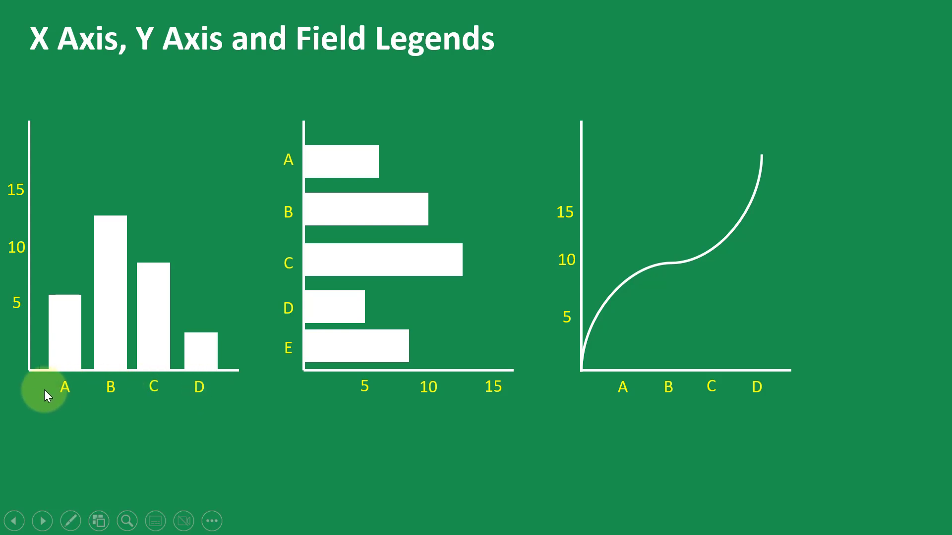
pyautogui.moveTo(206, 389)
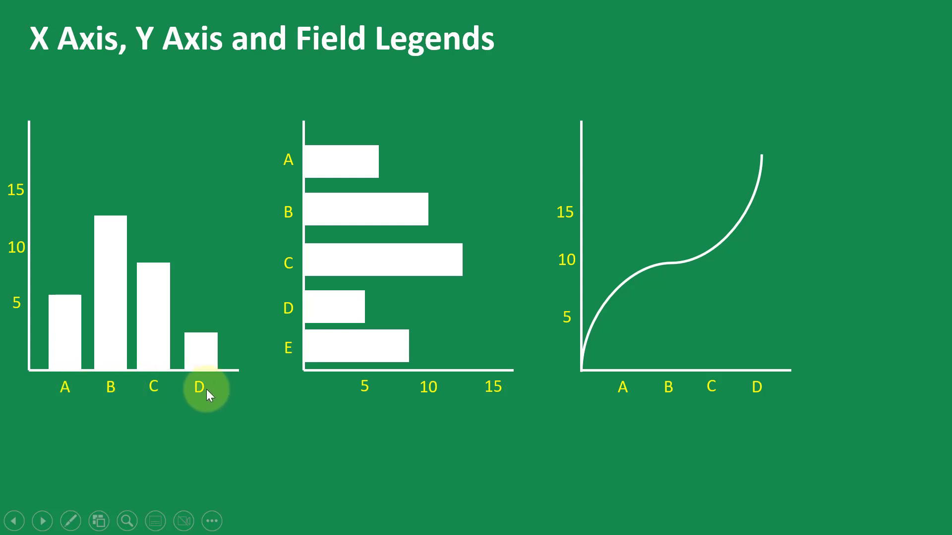
pyautogui.moveTo(176, 343)
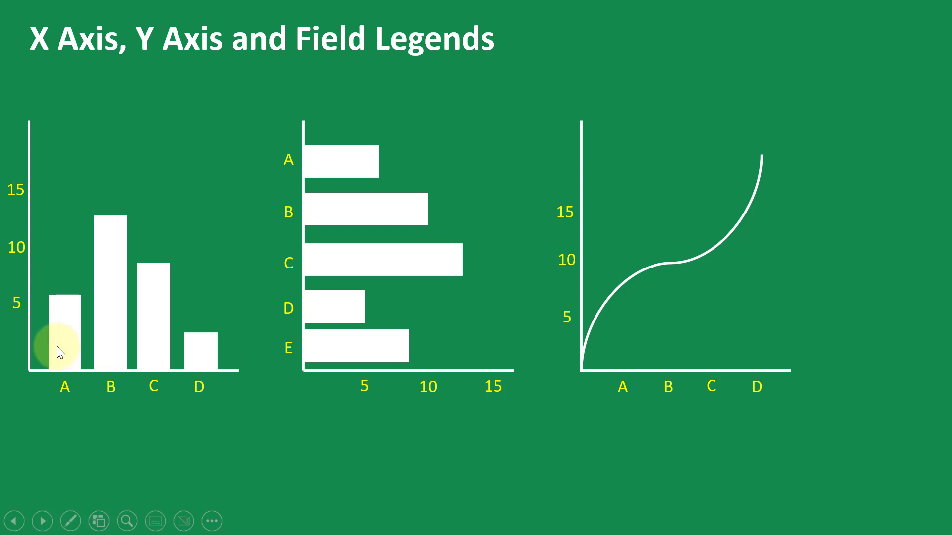
pyautogui.moveTo(65, 303)
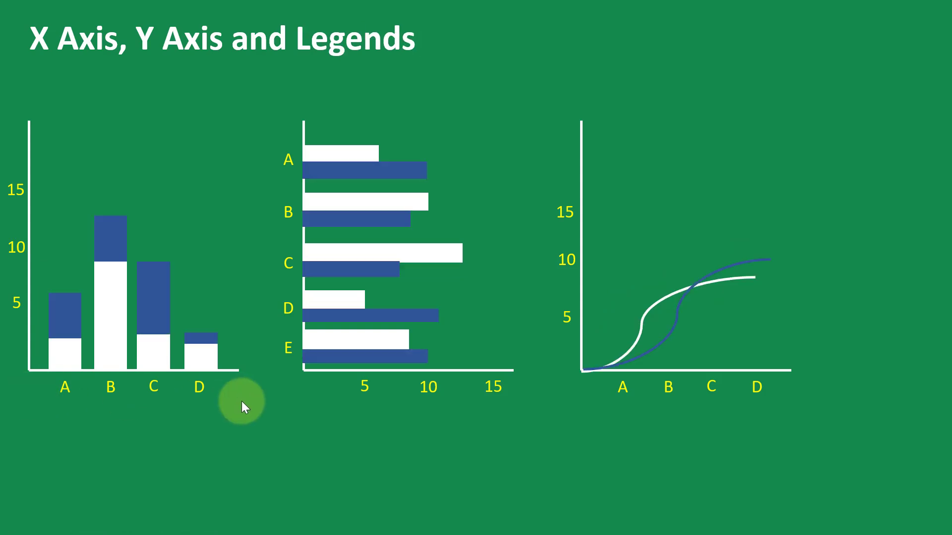
pyautogui.moveTo(195, 404)
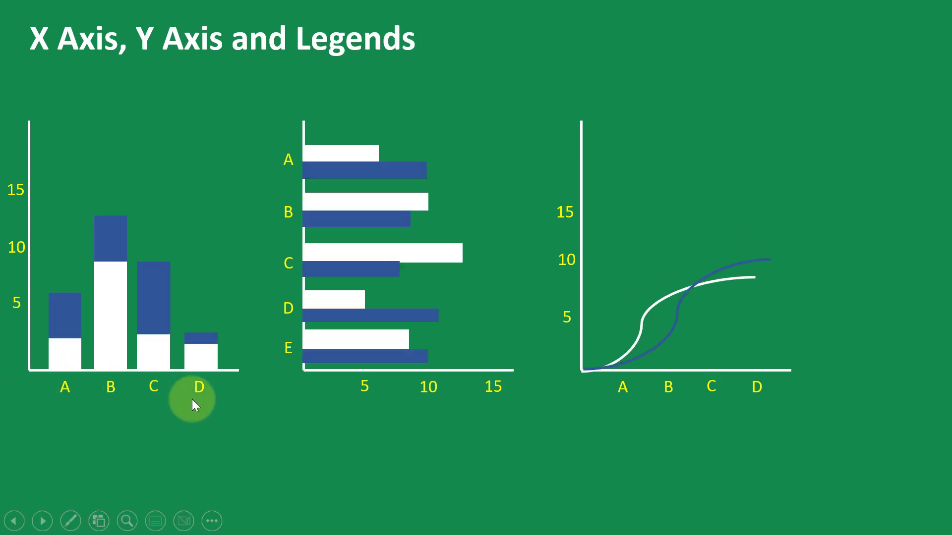
pyautogui.moveTo(65, 382)
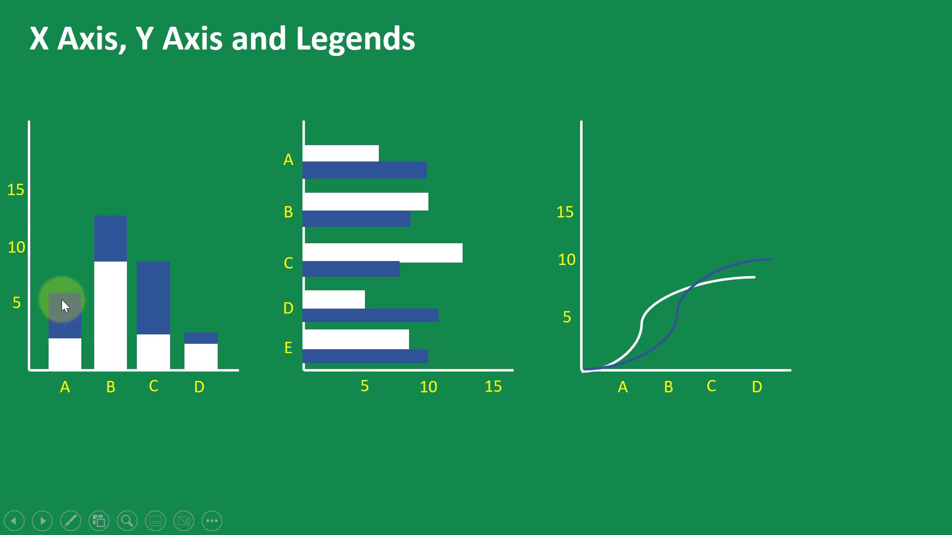
pyautogui.moveTo(338, 199)
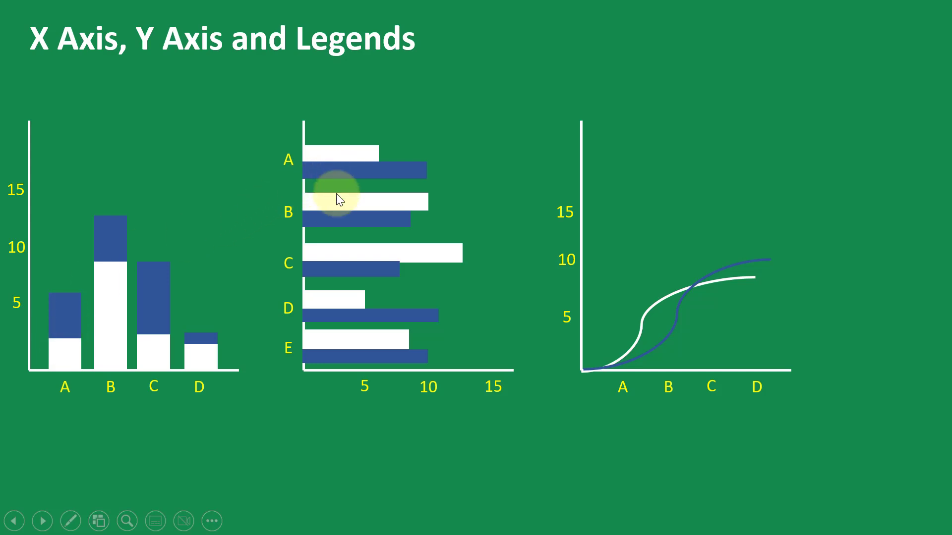
pyautogui.moveTo(333, 252)
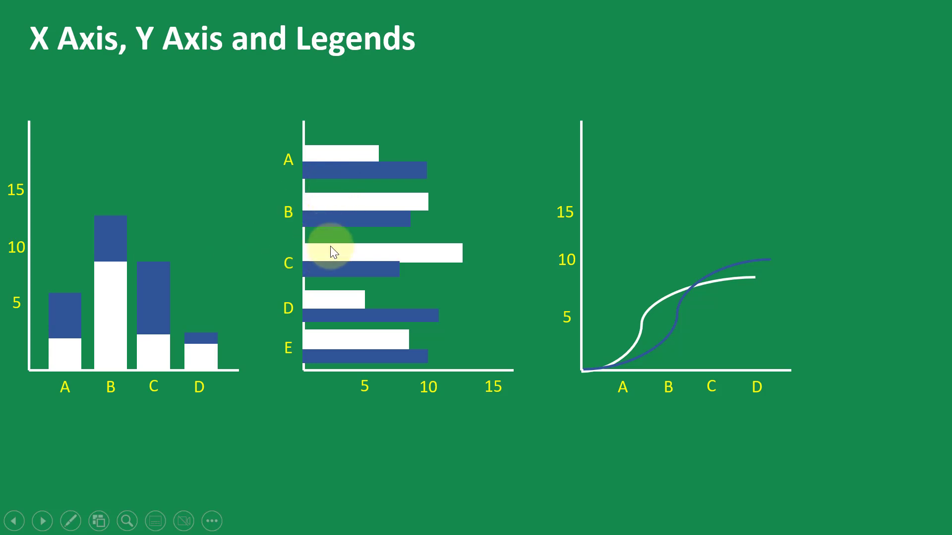
pyautogui.moveTo(616, 365)
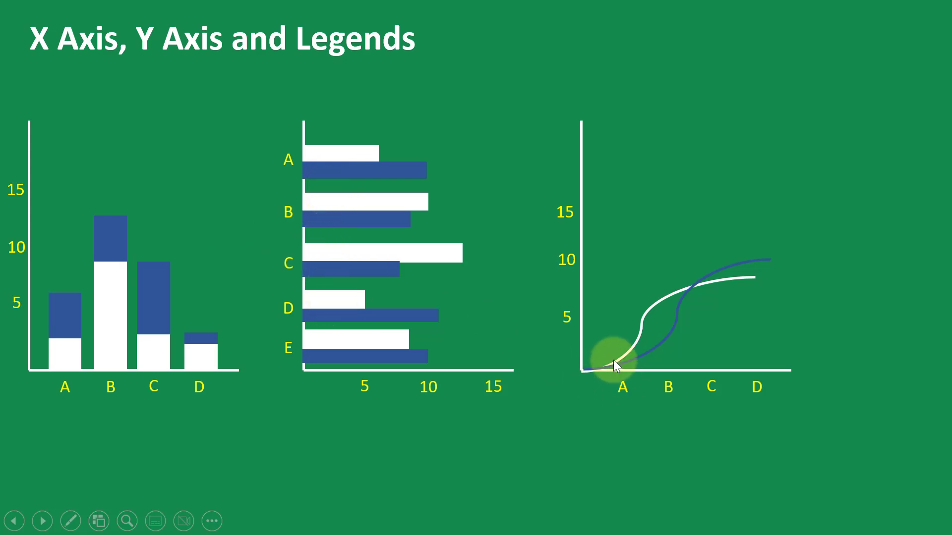